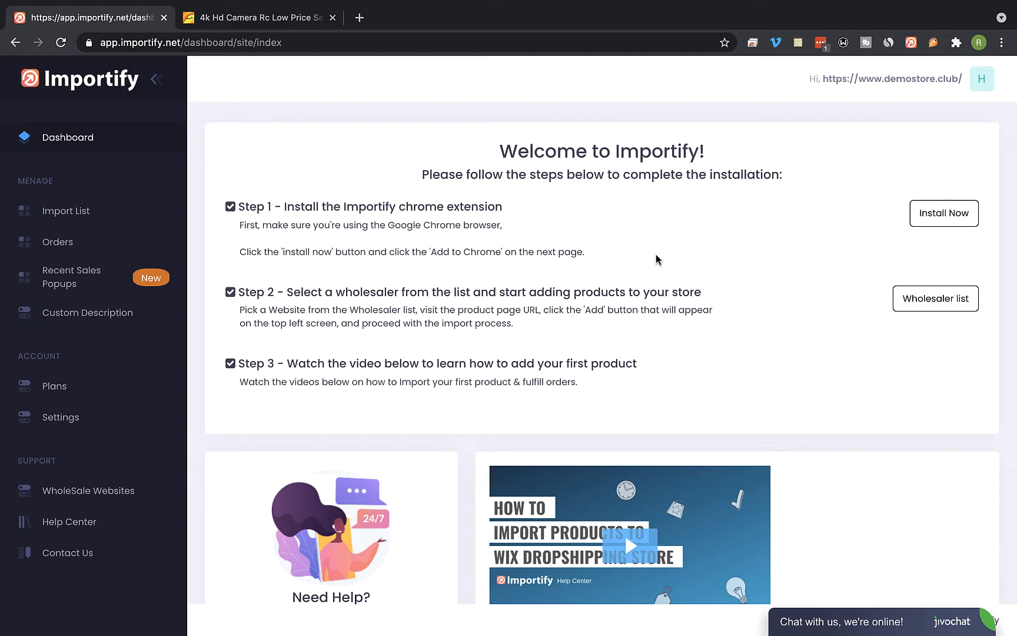
- Switch to the Alibaba tab showing the 4K HD camera mini drone listing
click(258, 17)
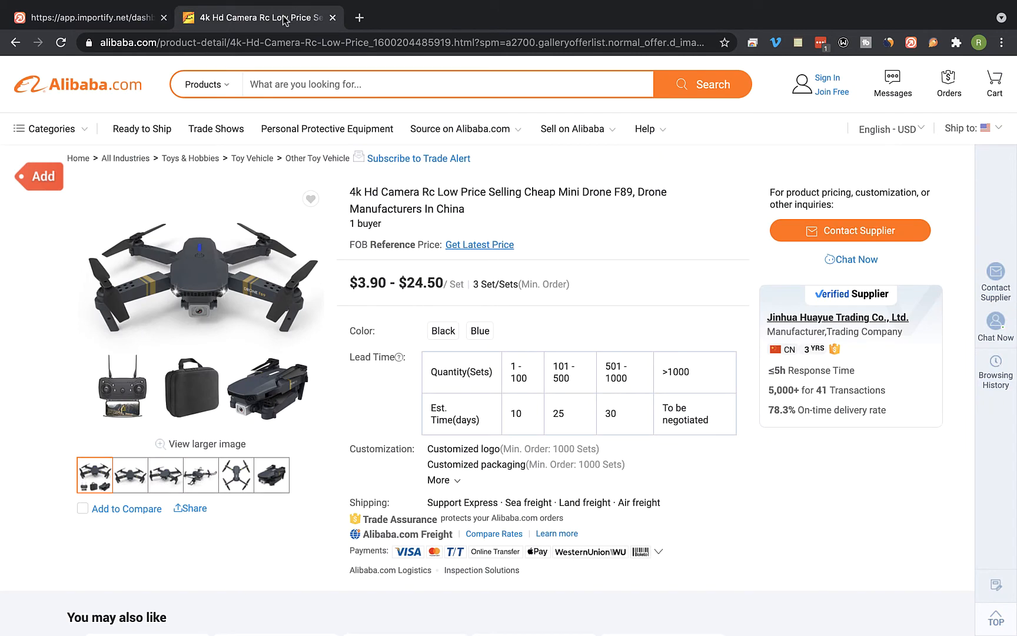
mouse_move(40, 175)
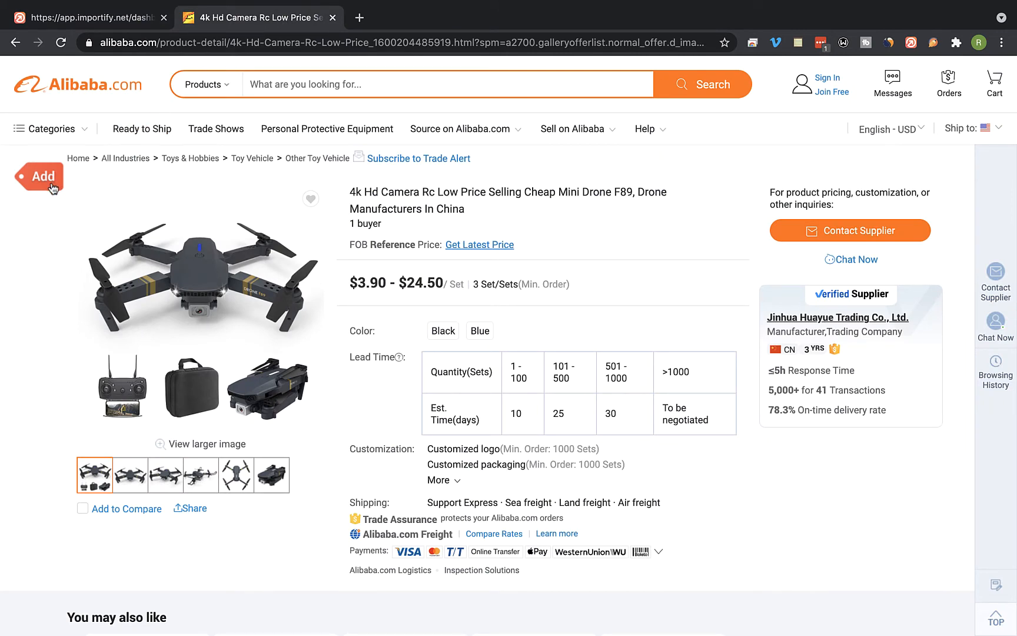
- Load the F89 drone into the import editor, review its description, and set store price to 179
click(36, 175)
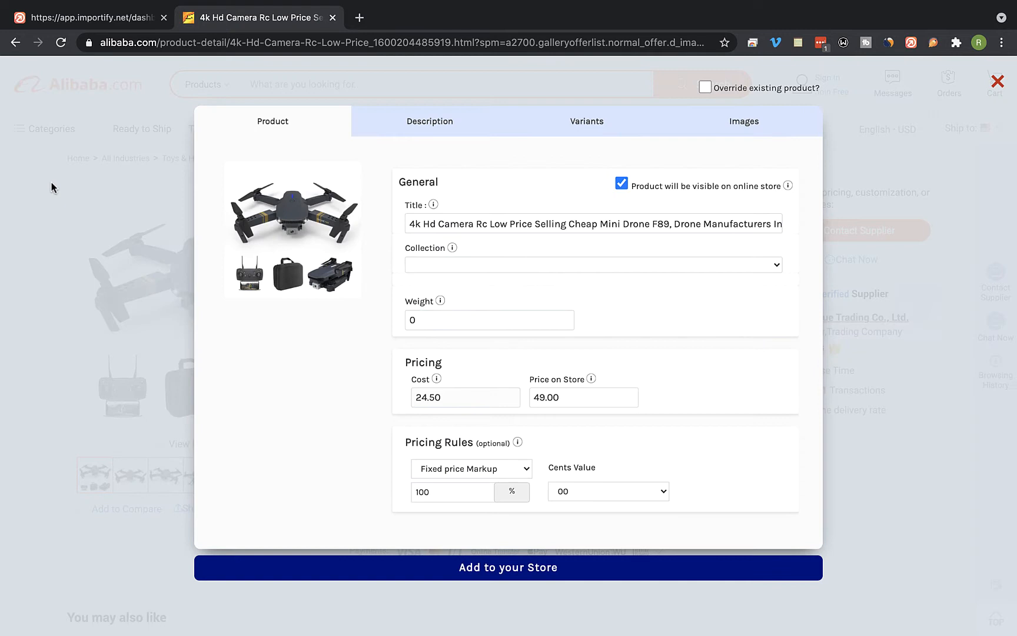
click(591, 263)
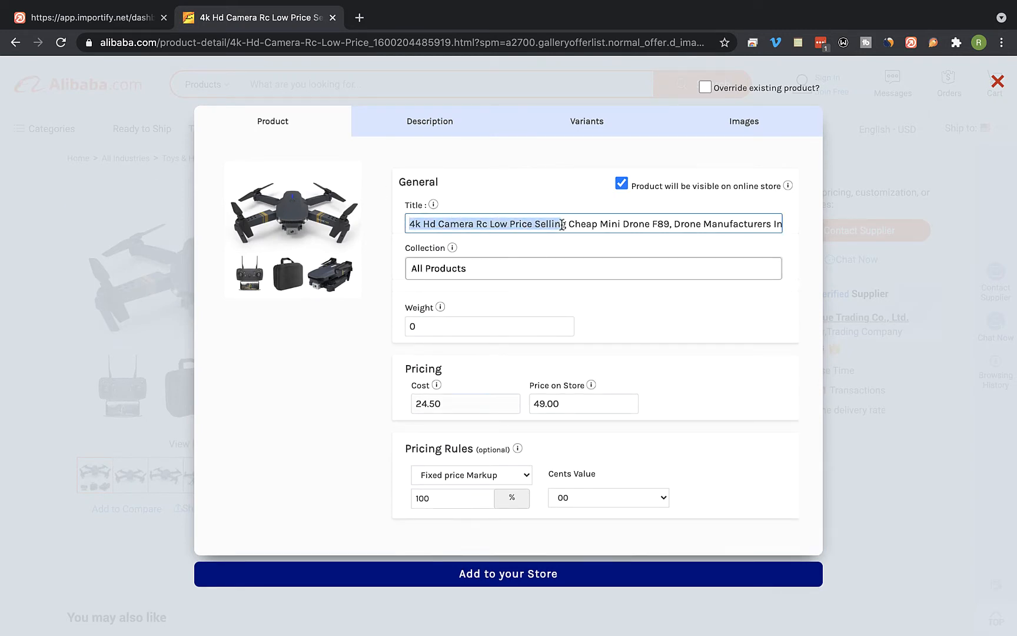
click(429, 120)
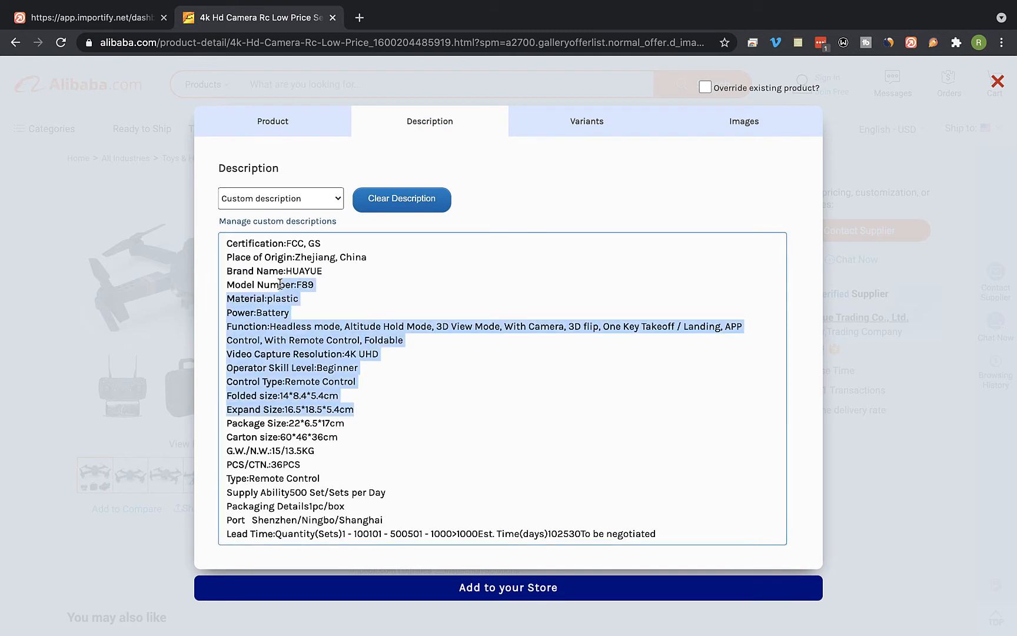
click(272, 121)
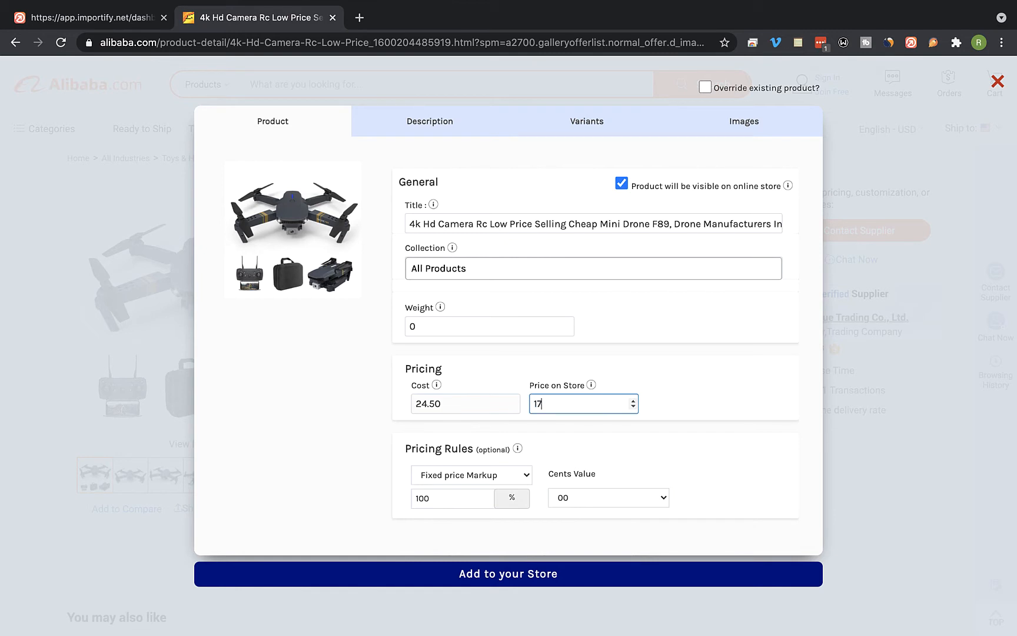
text(9)
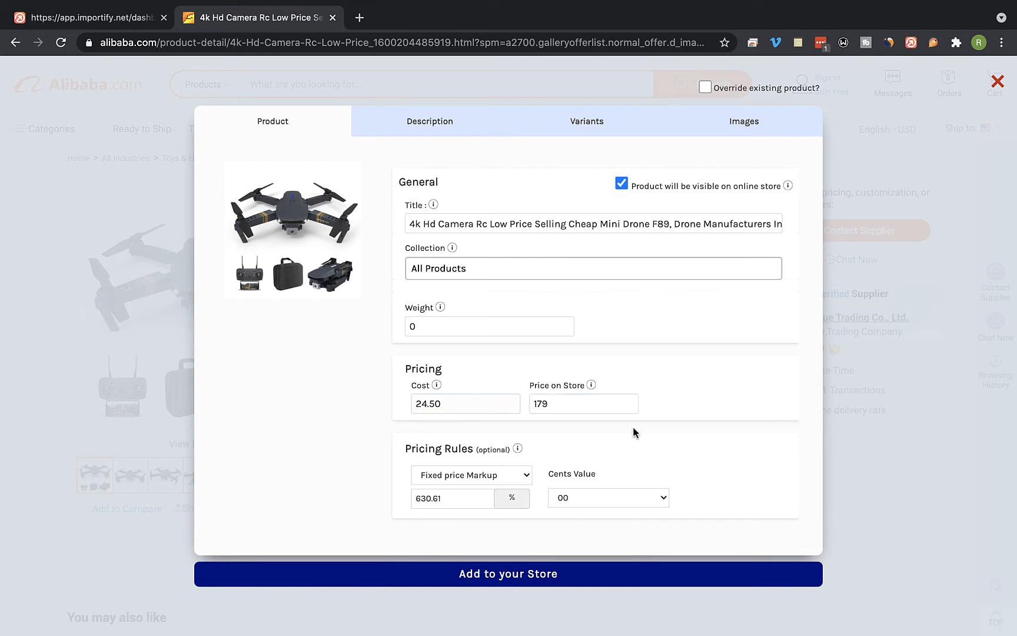
- Change the collection from All Products to Drones and add the drone to the store
click(592, 268)
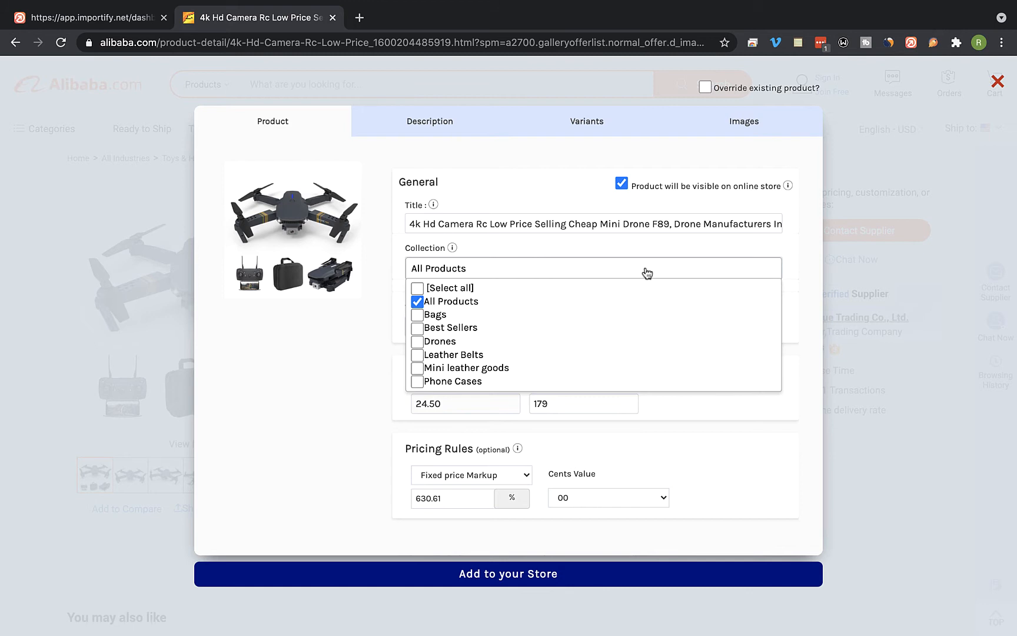
click(417, 302)
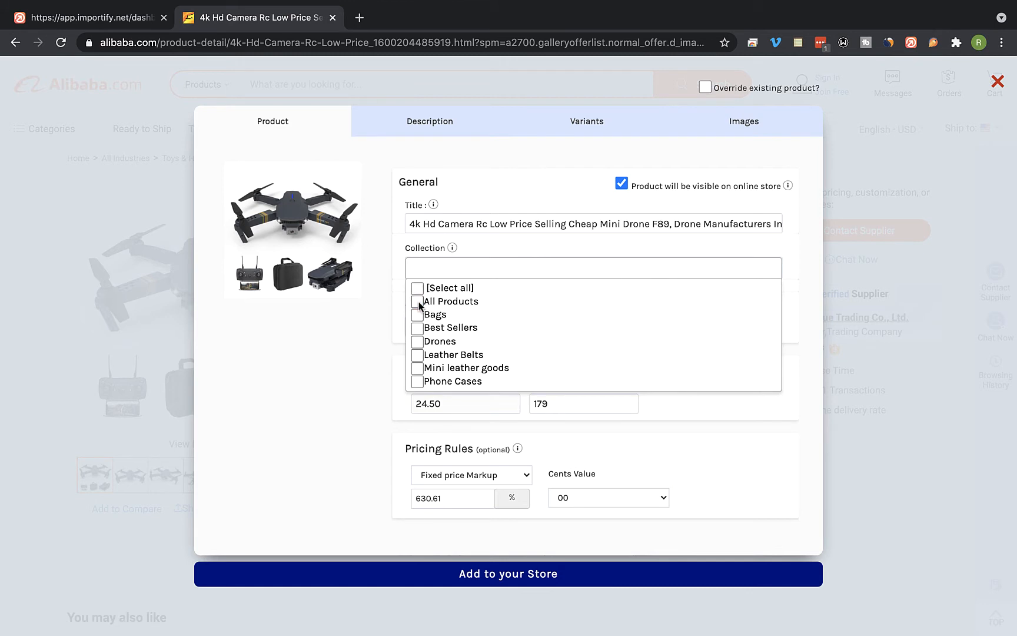
click(440, 340)
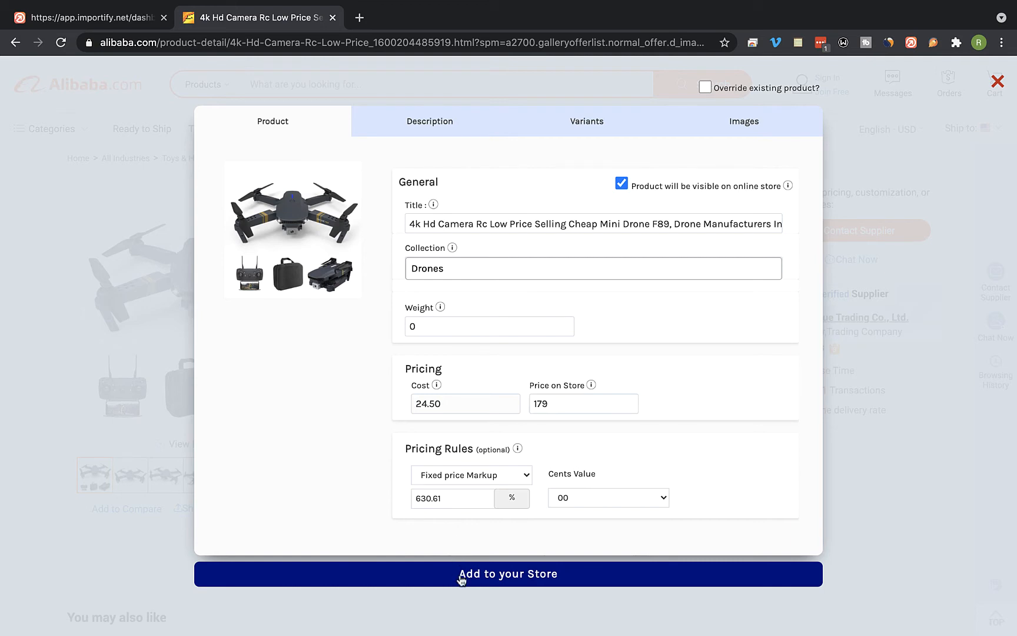
click(507, 573)
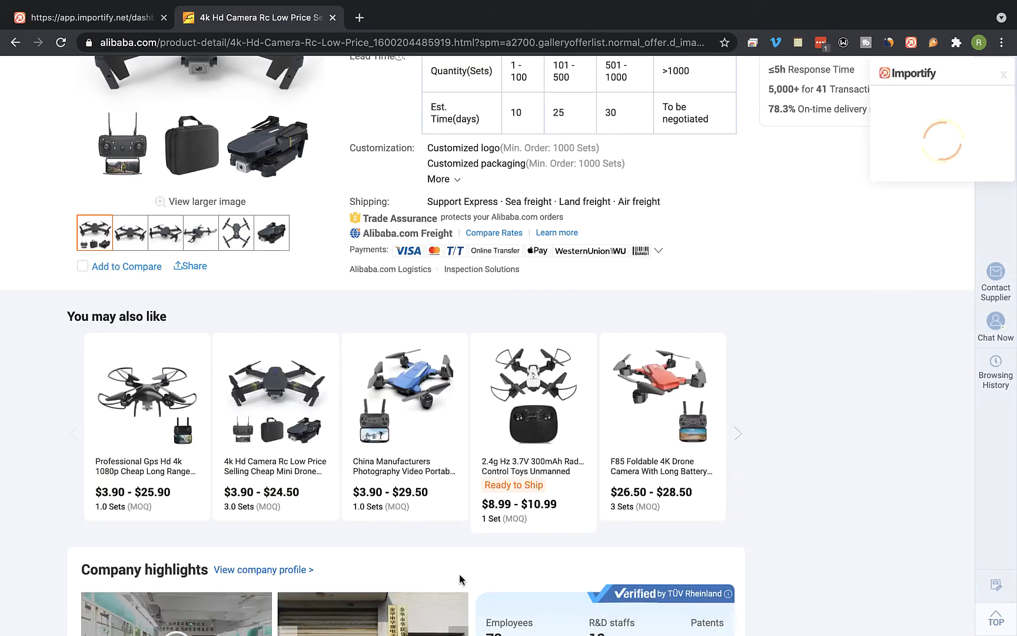
- From the confirmation popup, view the drone's live store page showing $179
click(942, 137)
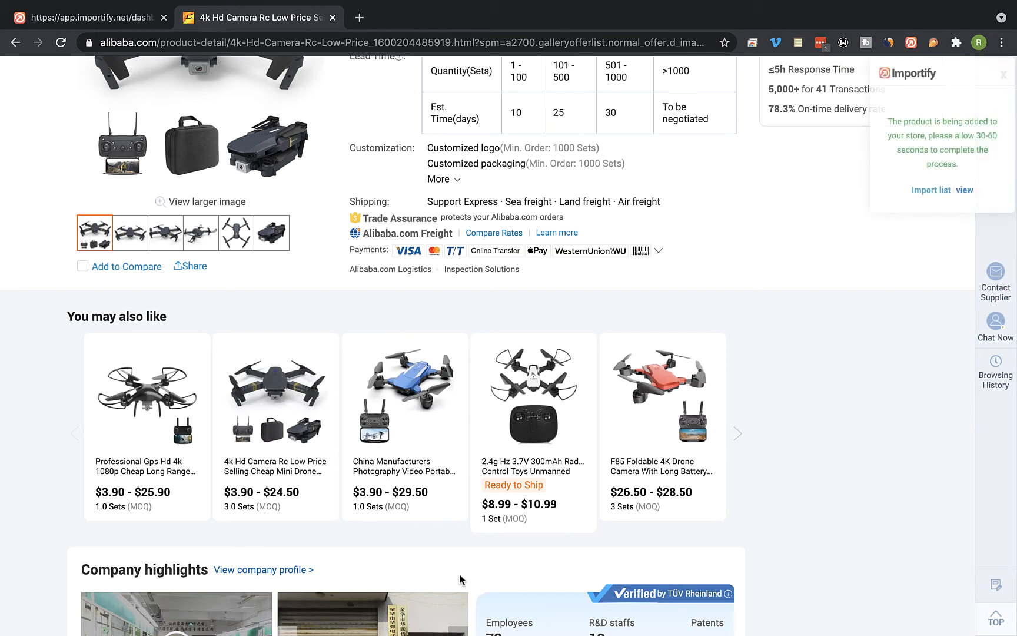
mouse_move(926, 264)
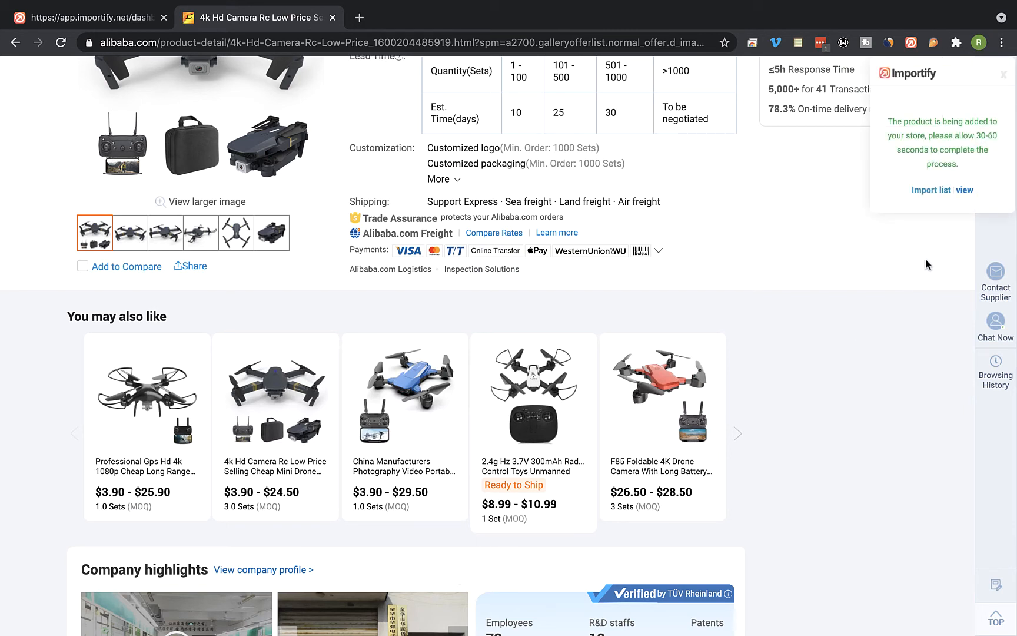
click(964, 190)
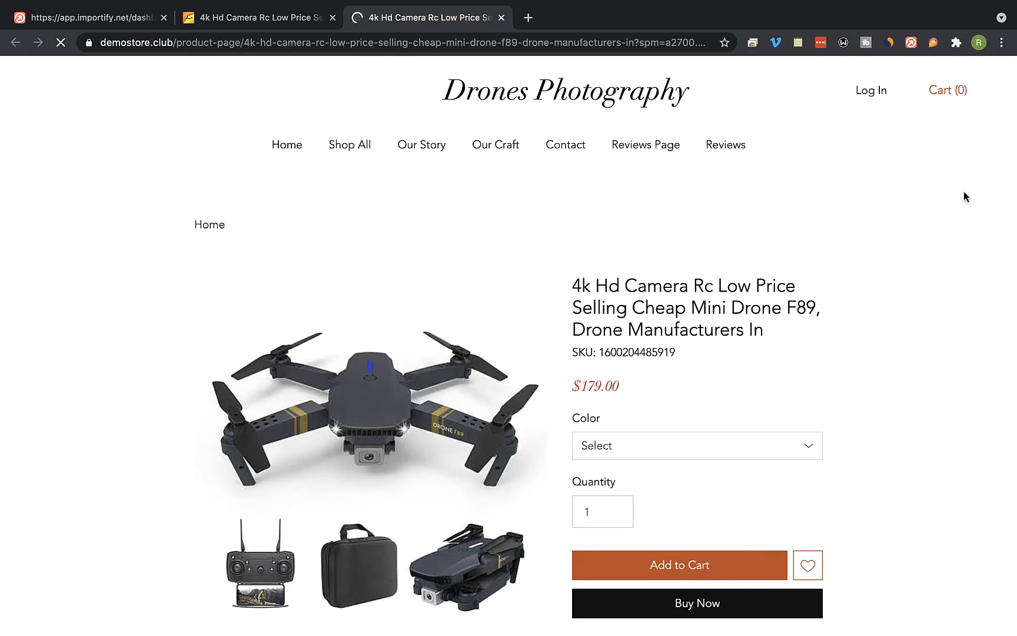
click(61, 42)
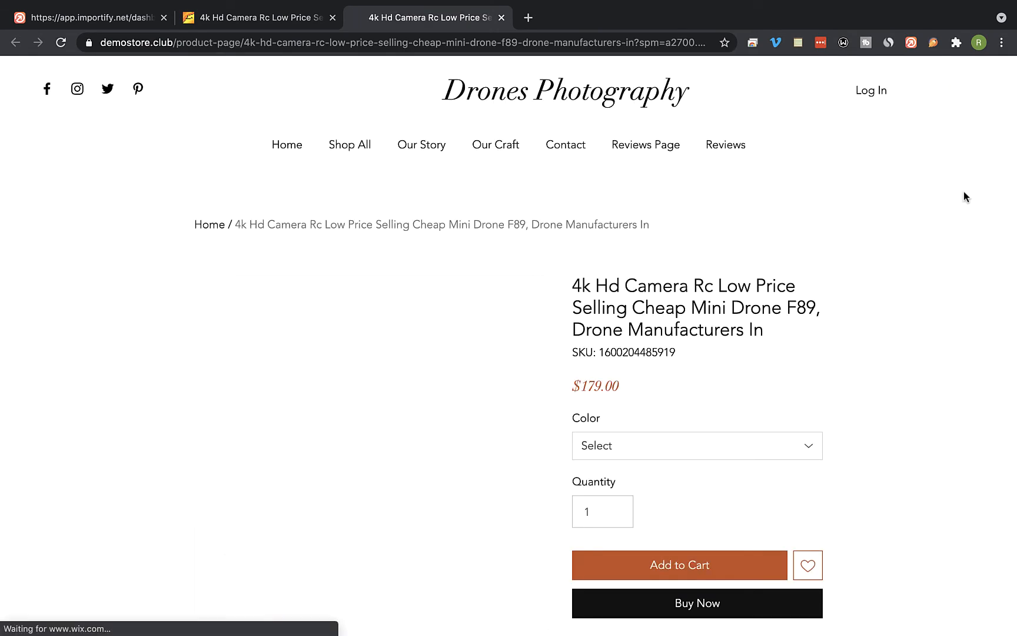
click(696, 446)
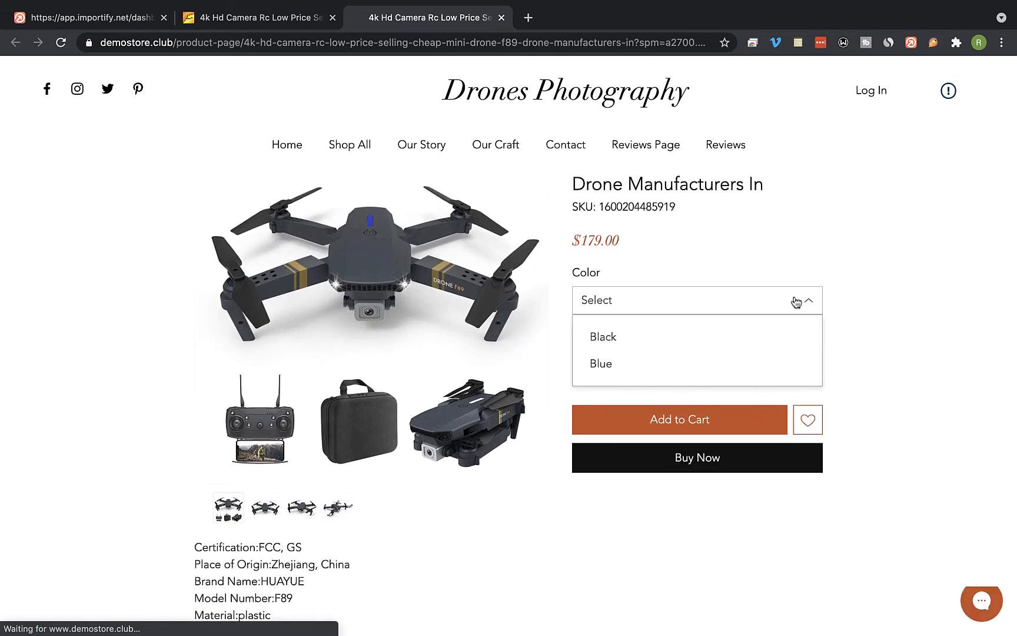
scroll(down, 3)
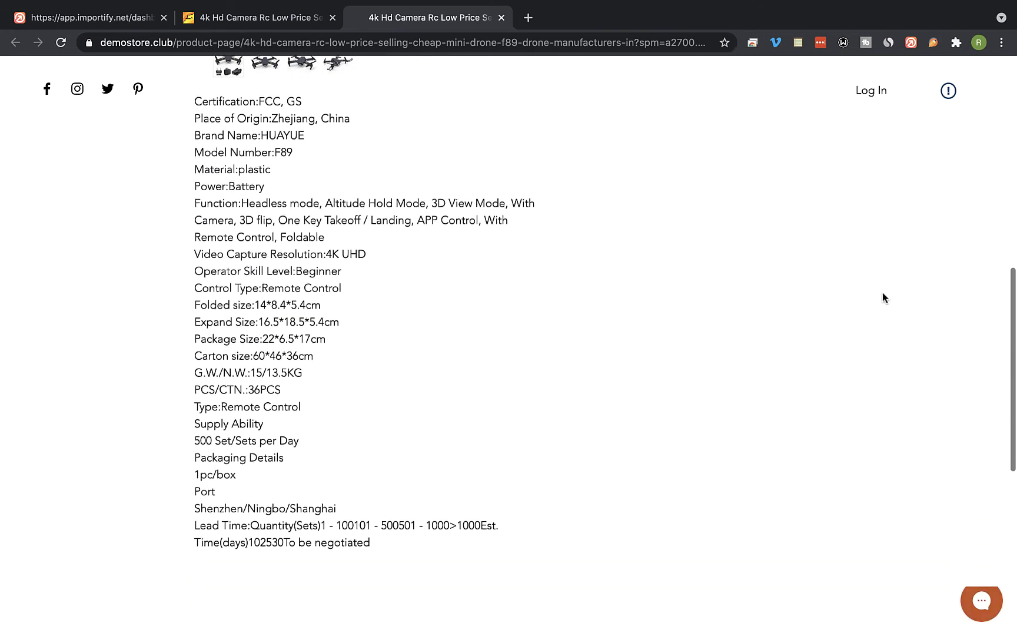
scroll(up, 3)
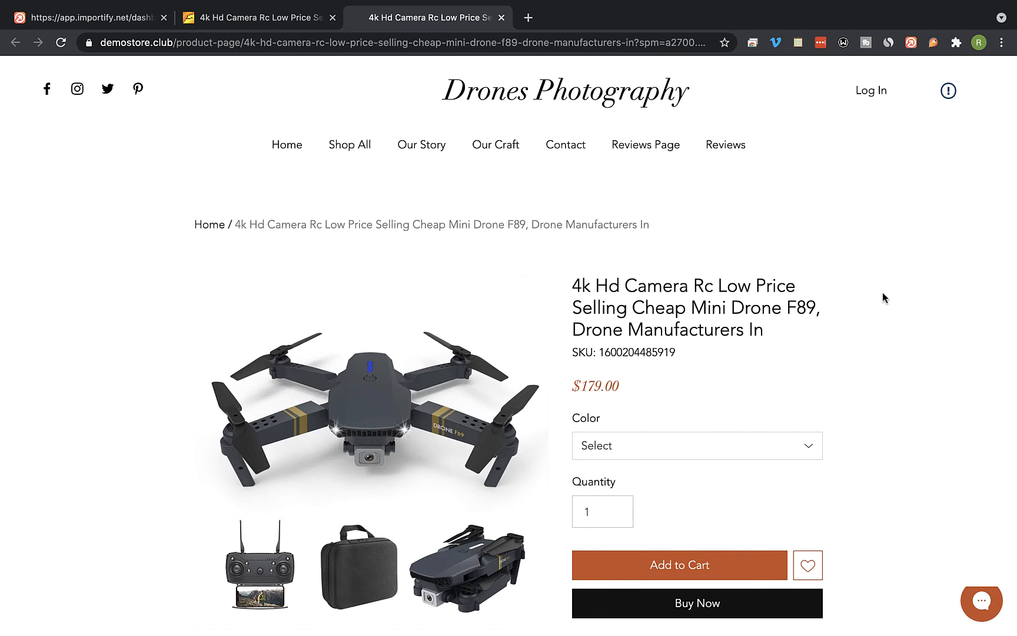